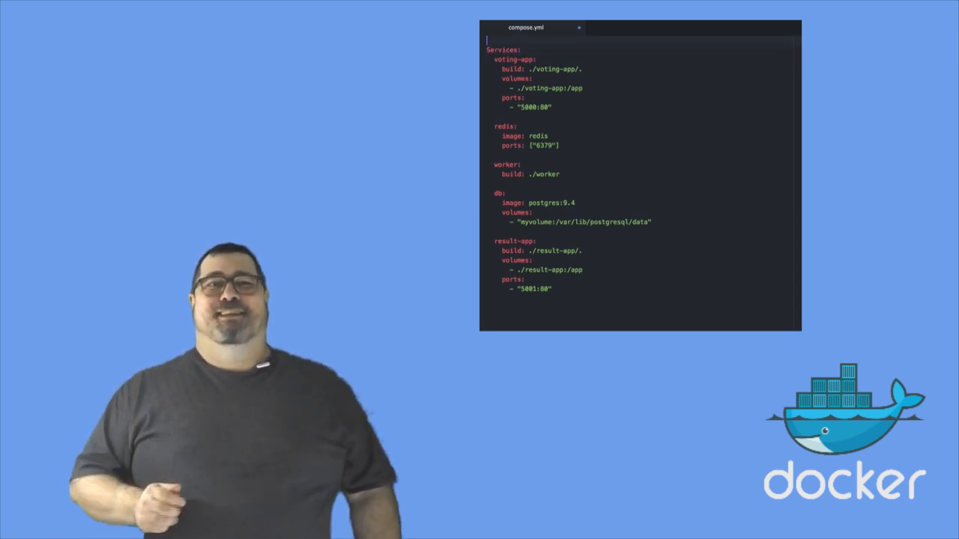
pyautogui.write('Version 2')
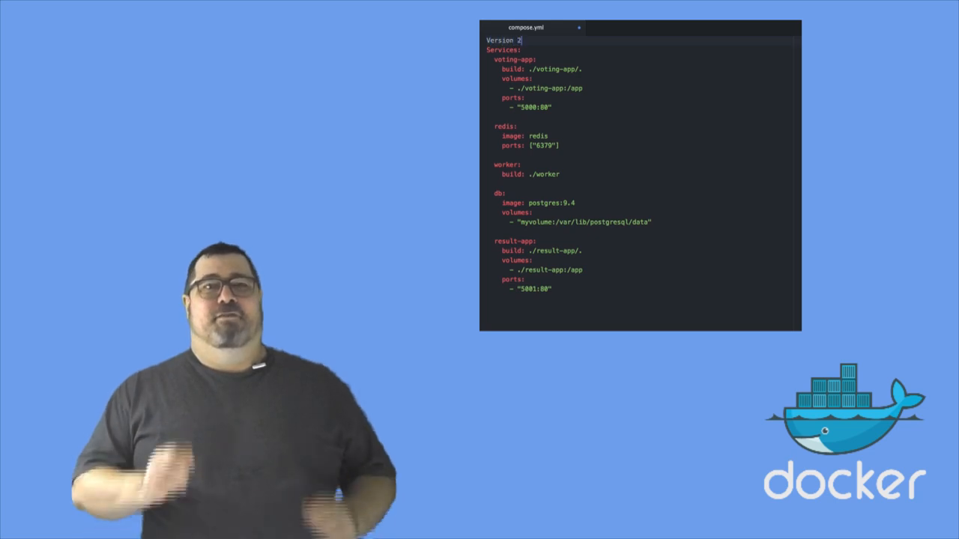